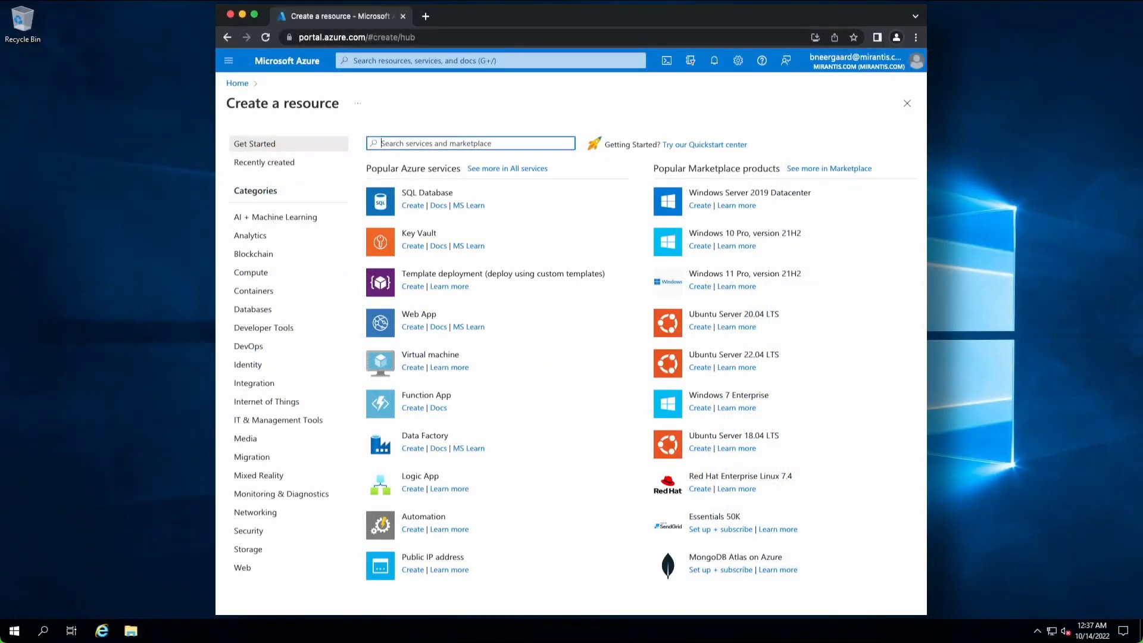
# Search the Marketplace for 'Mirantis' and select the Windows Server 2019 Datacenter with Containers offer.
pyautogui.write('Mirantis')
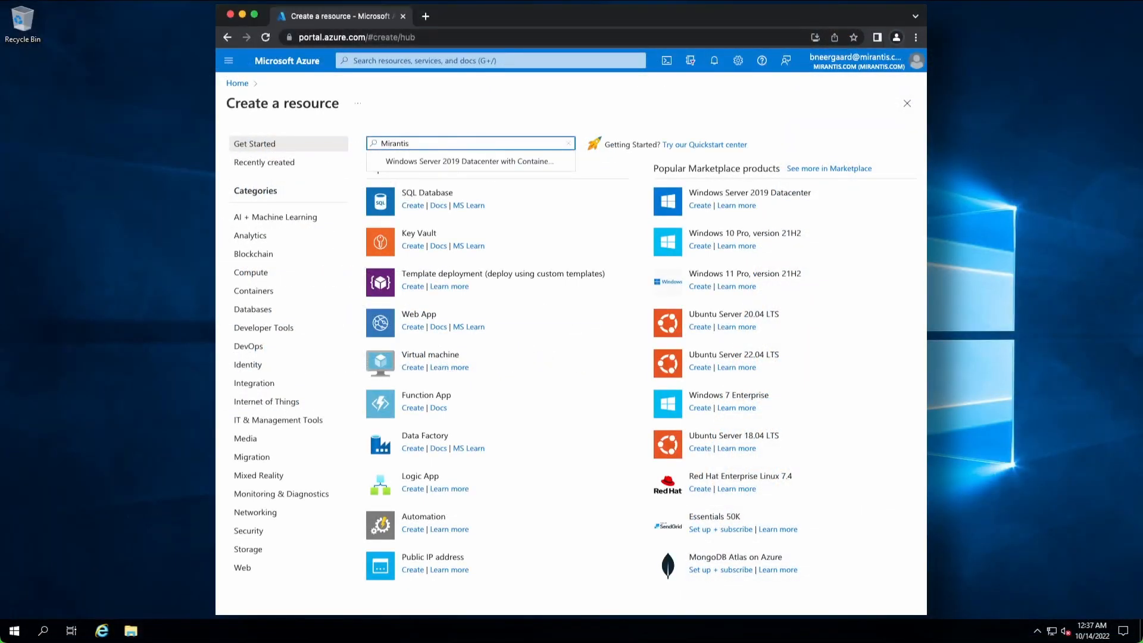
pyautogui.click(472, 161)
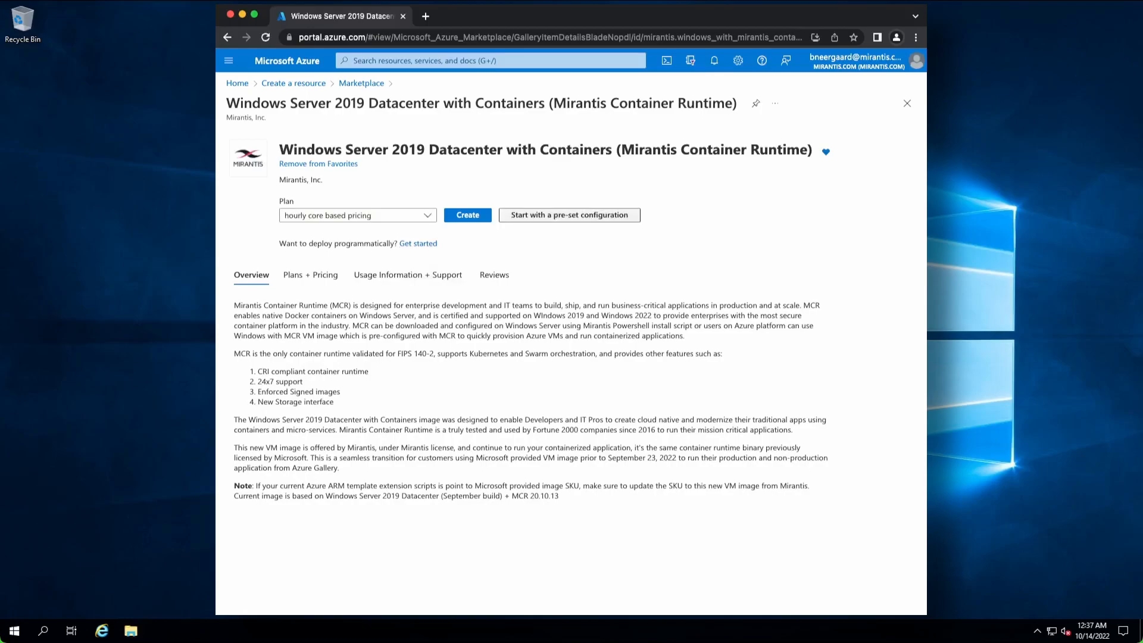
# Choose the pre-set Production, General purpose configuration and continue to the VM creation form.
pyautogui.click(570, 214)
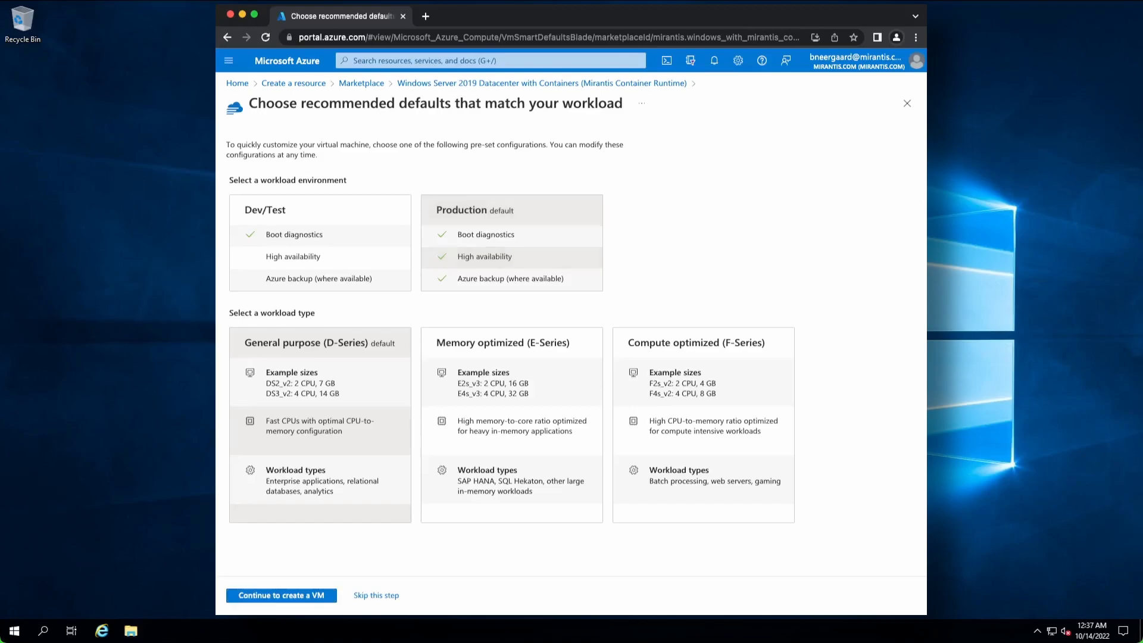
pyautogui.click(280, 595)
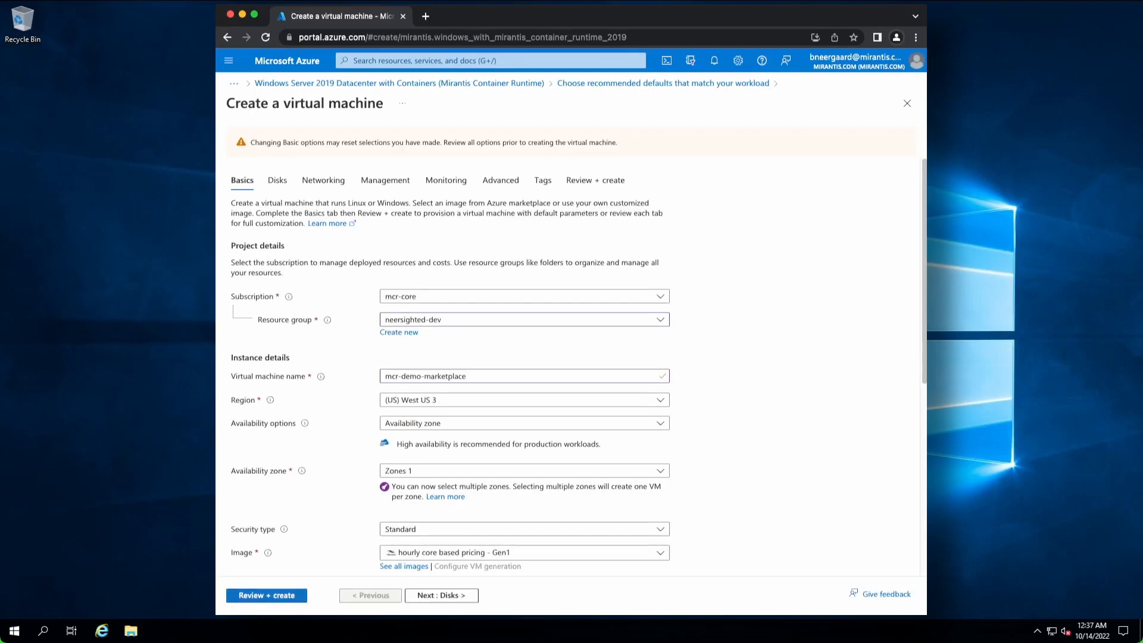
pyautogui.click(266, 595)
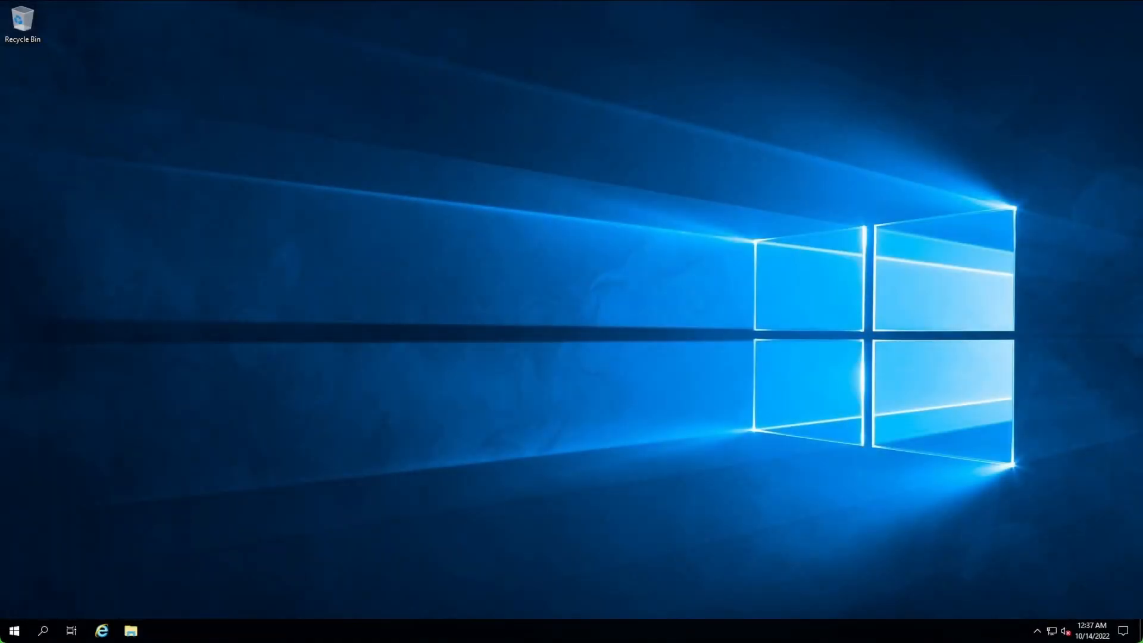
# Run Windows PowerShell as Administrator from the Start menu.
pyautogui.click(13, 630)
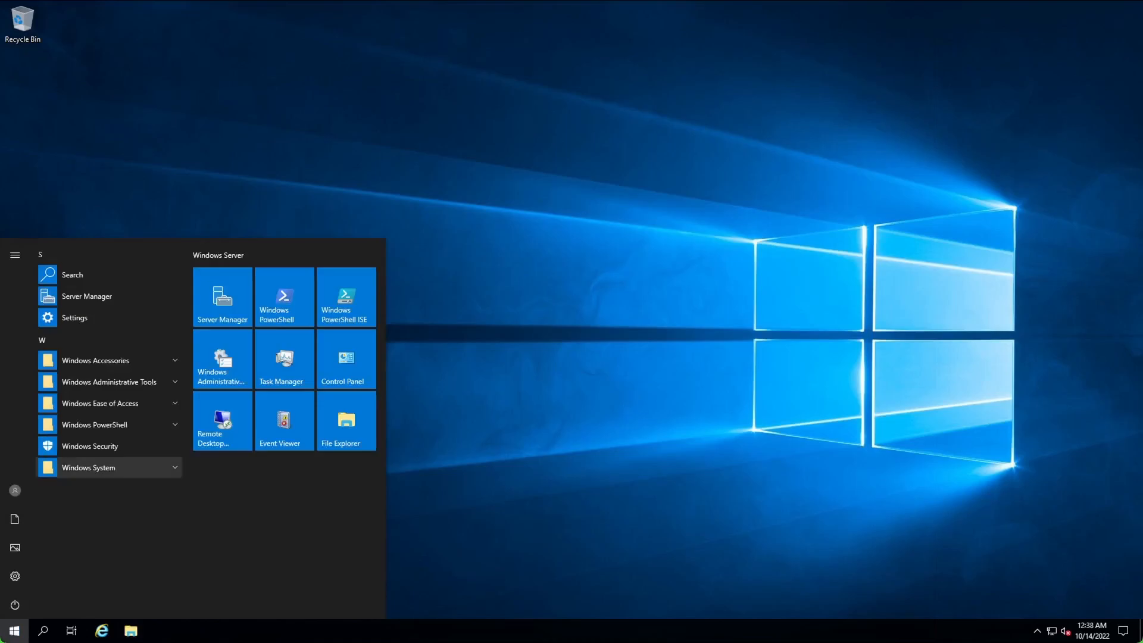
pyautogui.rightClick(284, 297)
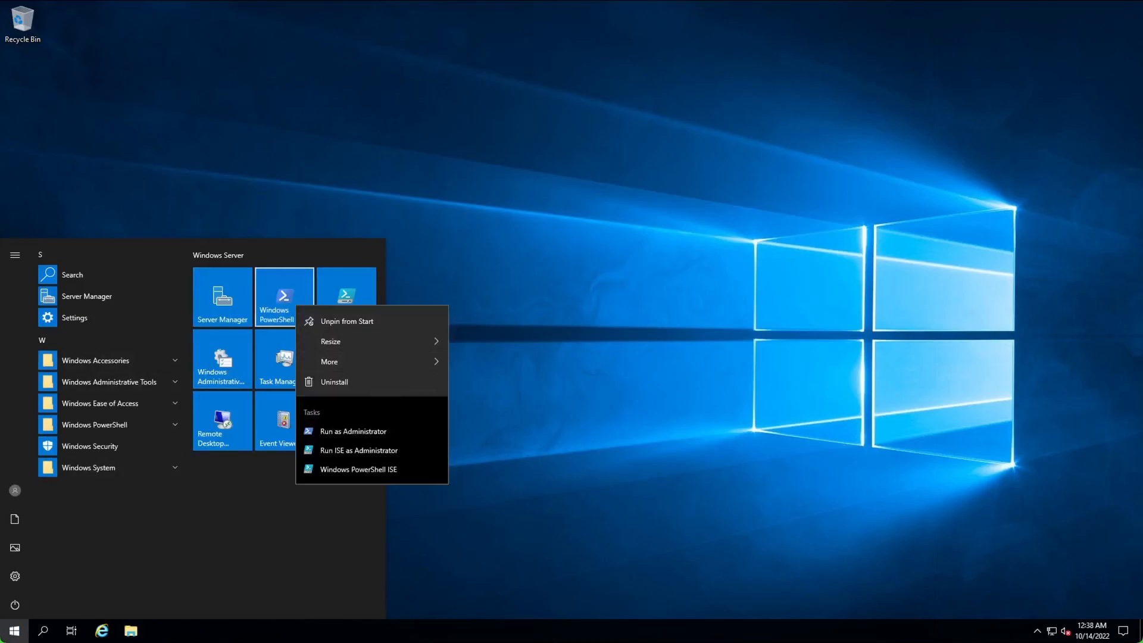
pyautogui.click(353, 431)
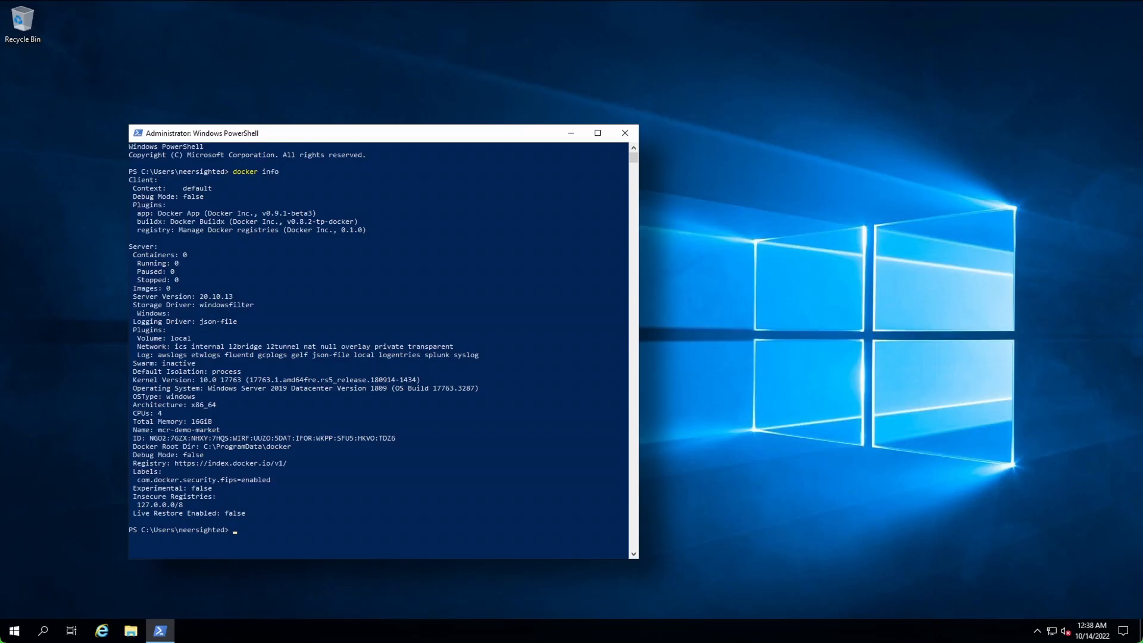
# Run 'docker run --rm hello-world:nanoserver' to start pulling and running the container.
pyautogui.write('docker run --r')
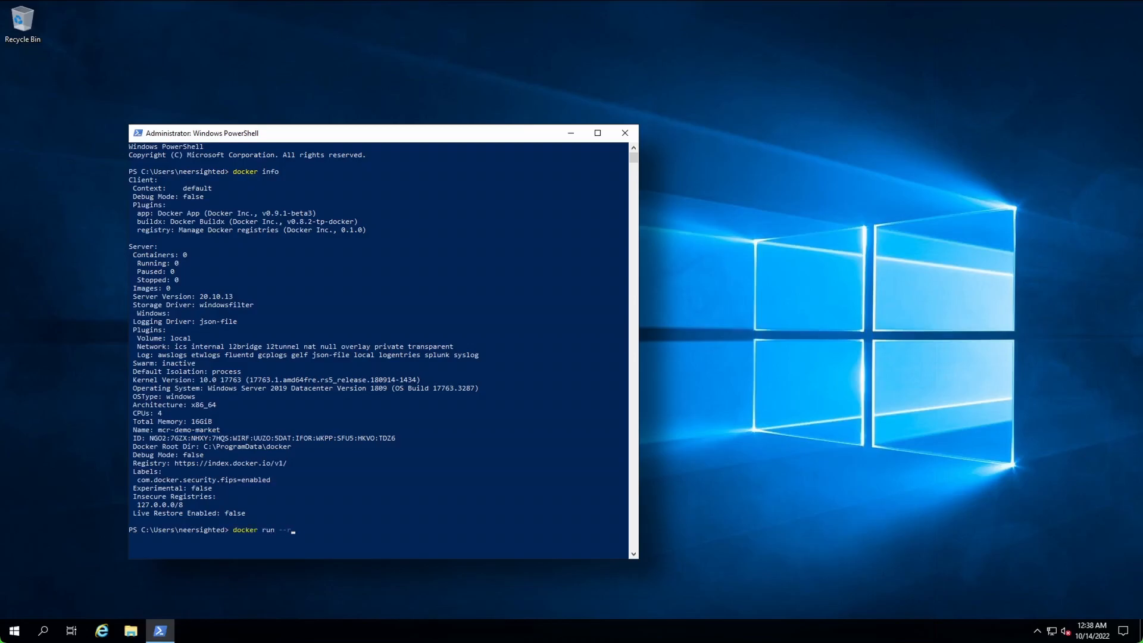
pyautogui.press('Return')
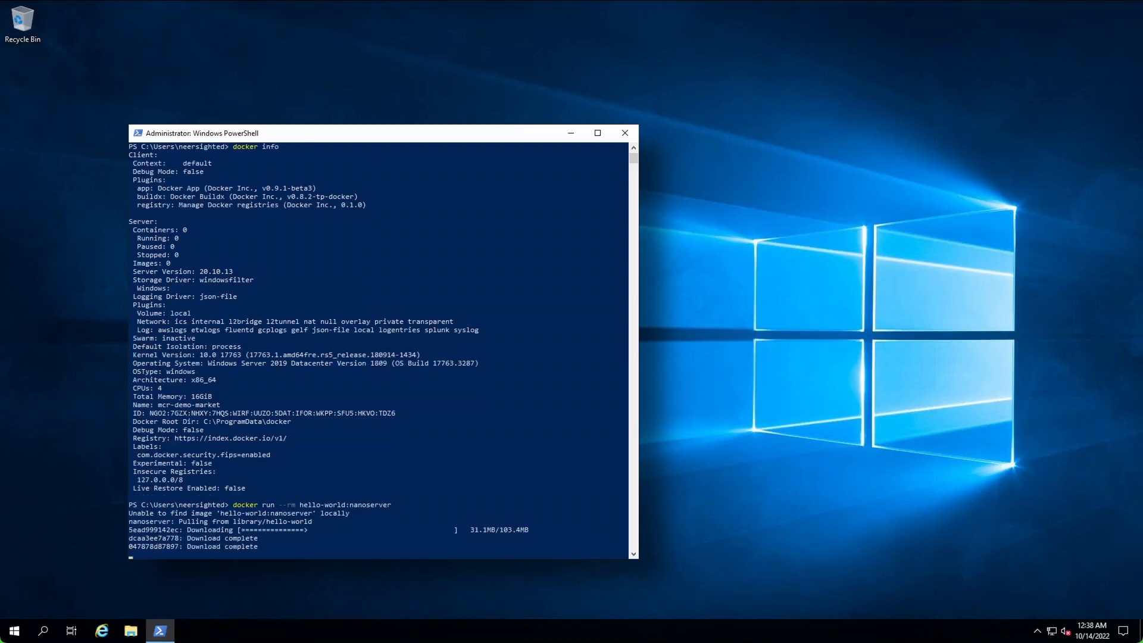